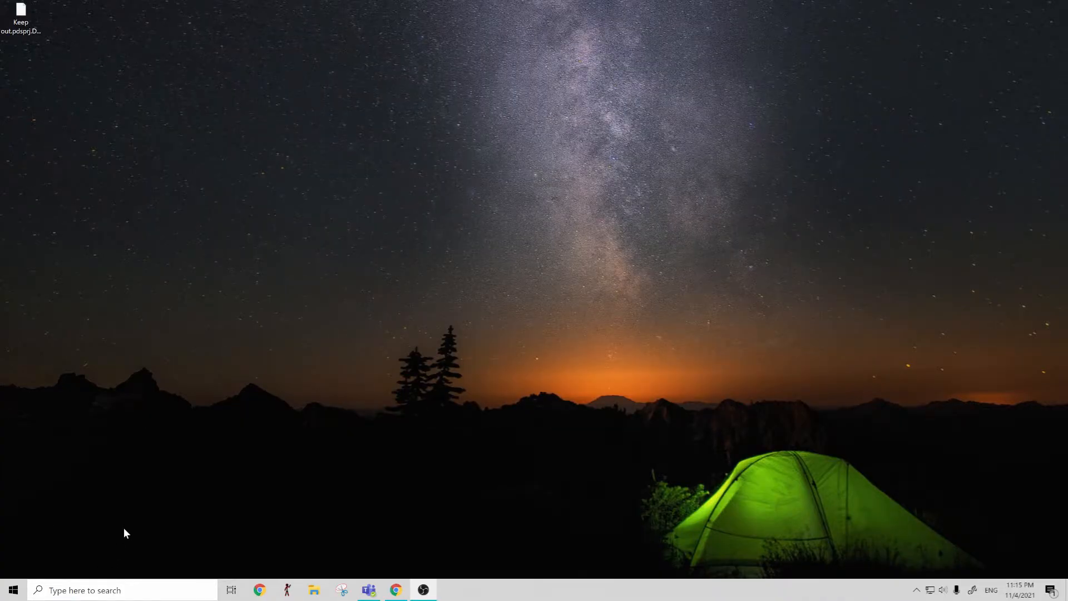
mouse_move(89, 555)
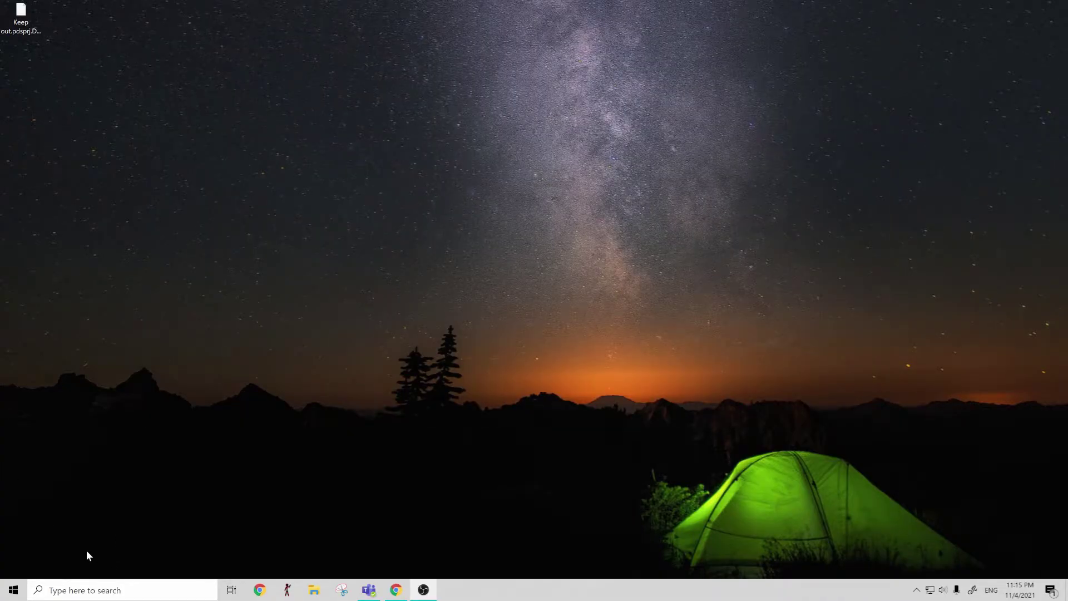
mouse_move(12, 590)
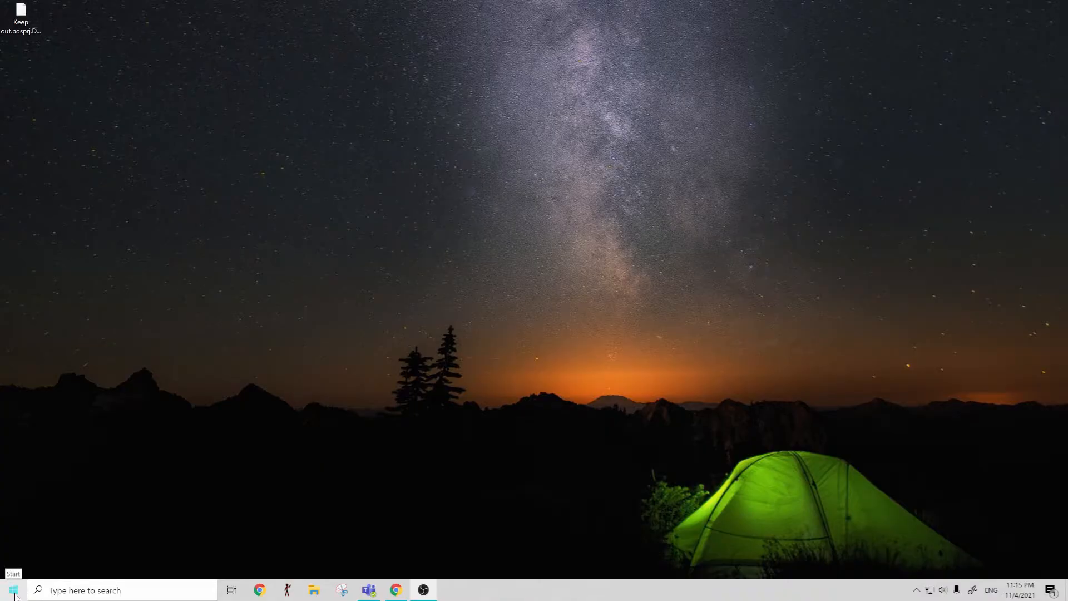
Open the AutoCAD 2022 – English folder in the Start menu to find Reset Settings to Default
left_click(9, 589)
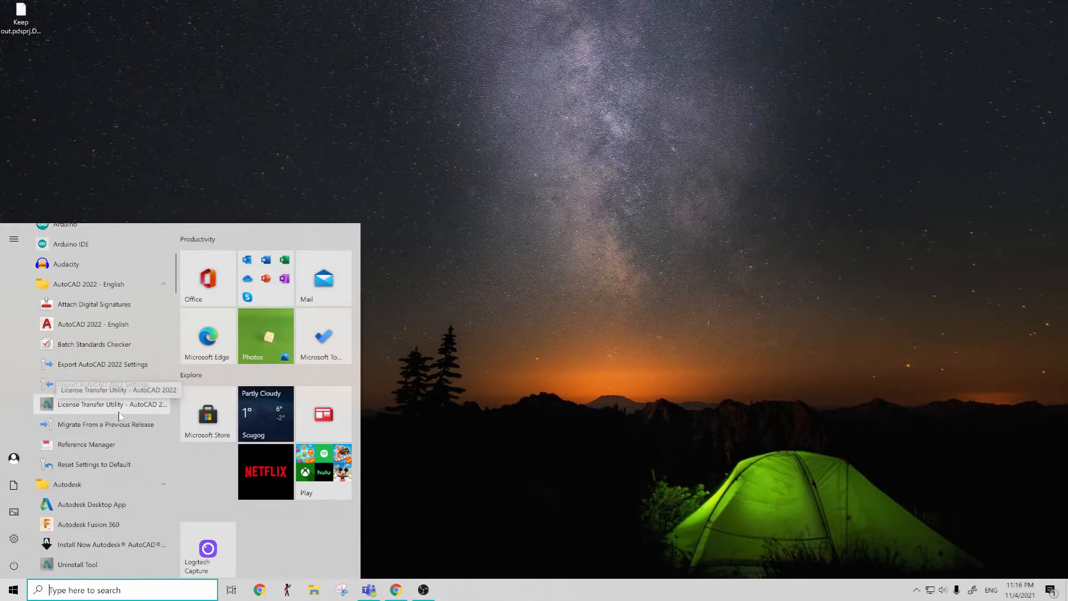
mouse_move(102, 469)
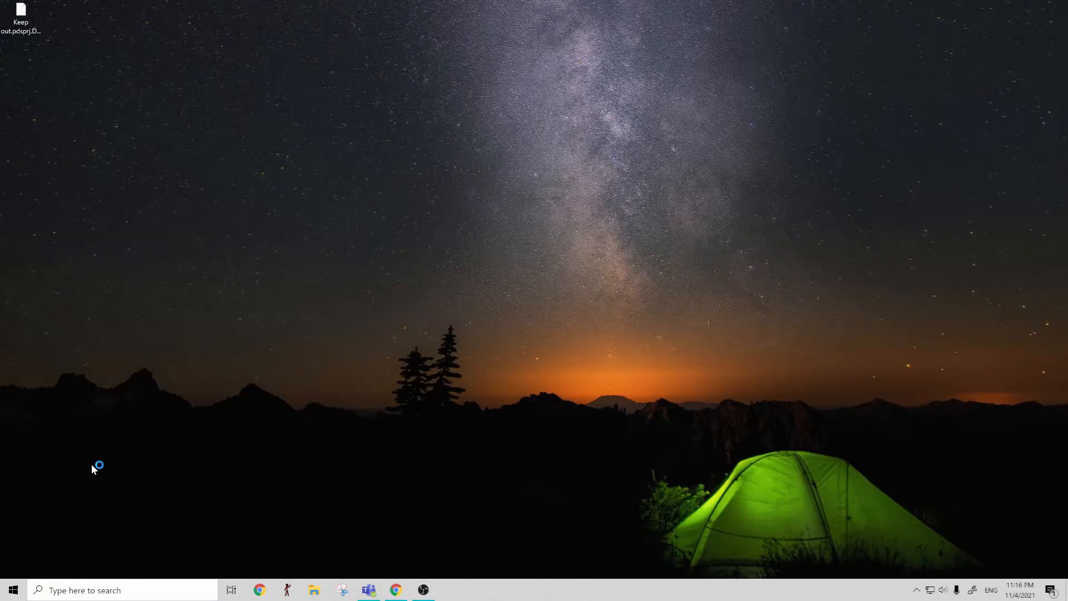
Reset AutoCAD 2022 custom settings without a backup and acknowledge the success message
left_click(451, 589)
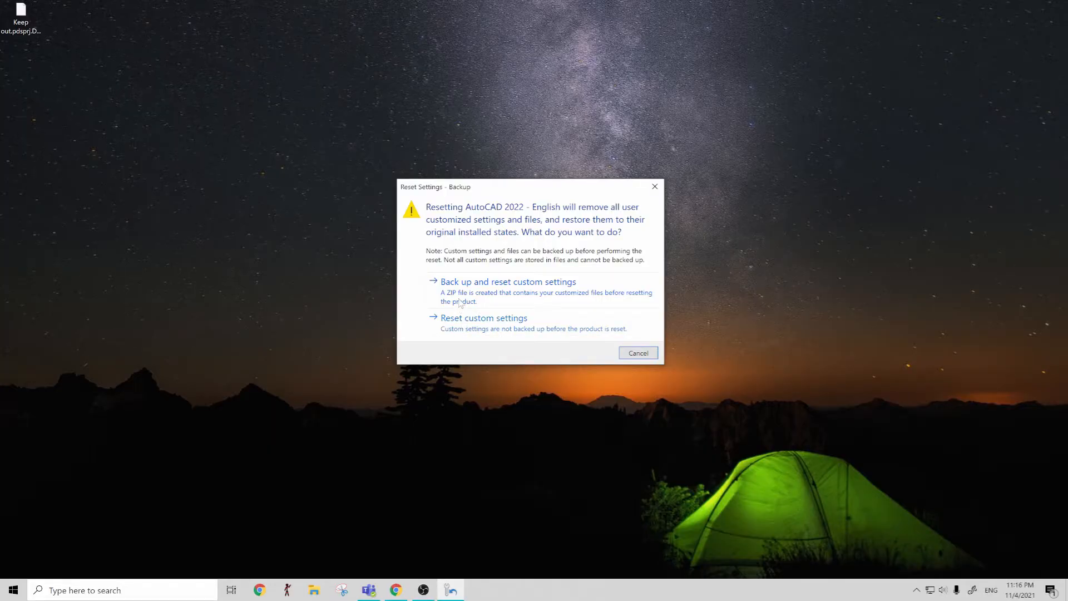
mouse_move(516, 308)
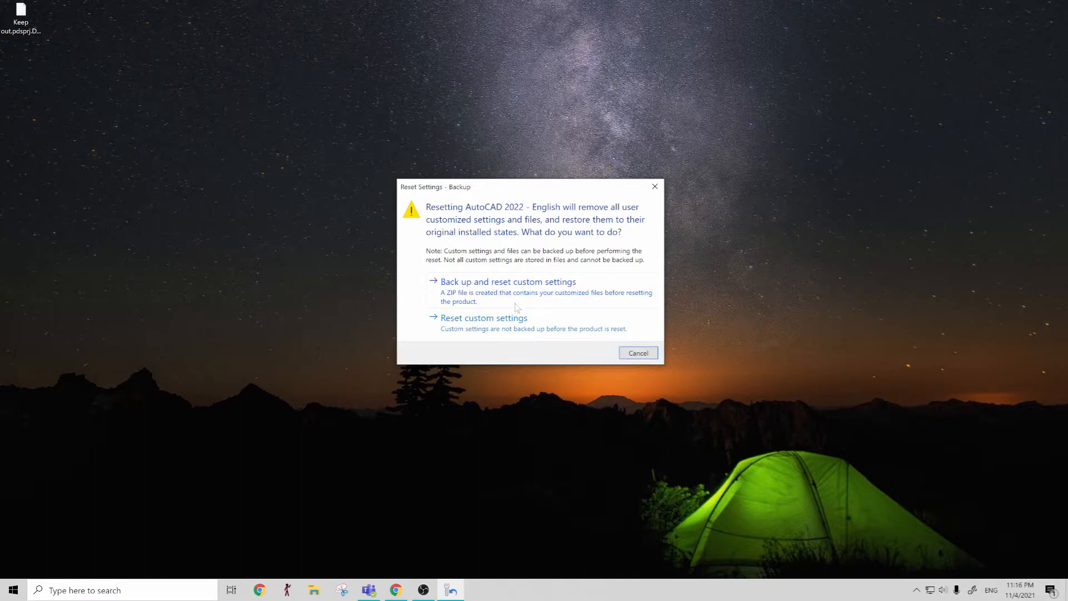
mouse_move(496, 328)
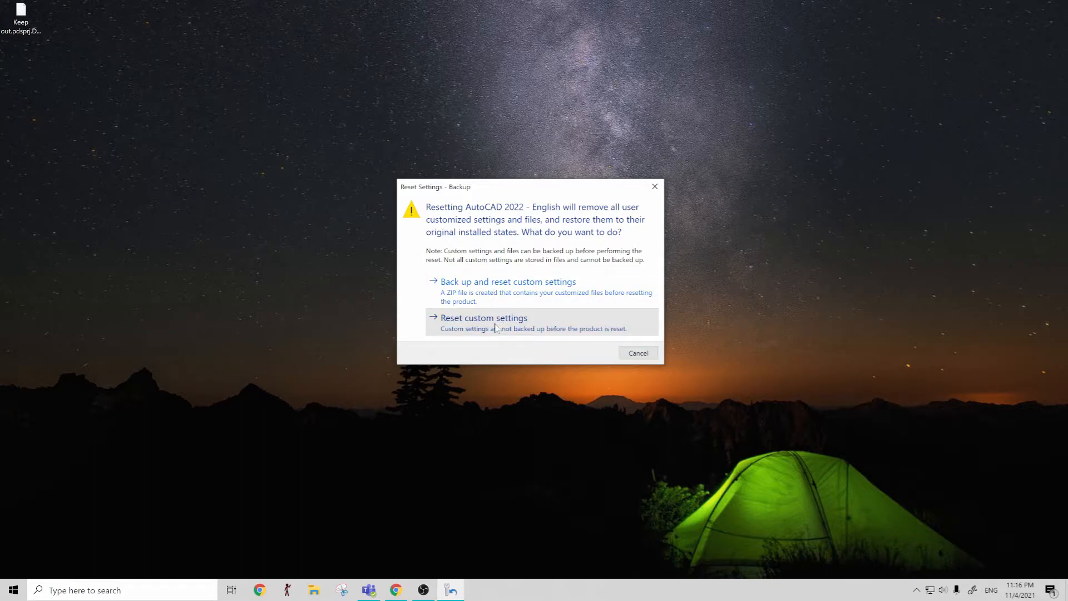
left_click(483, 322)
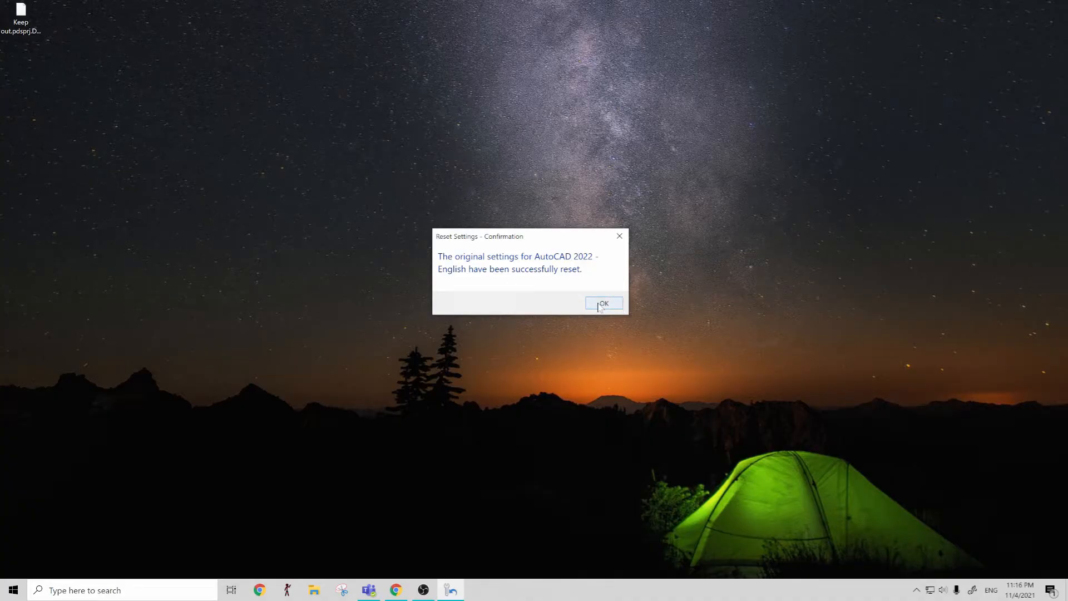
left_click(604, 303)
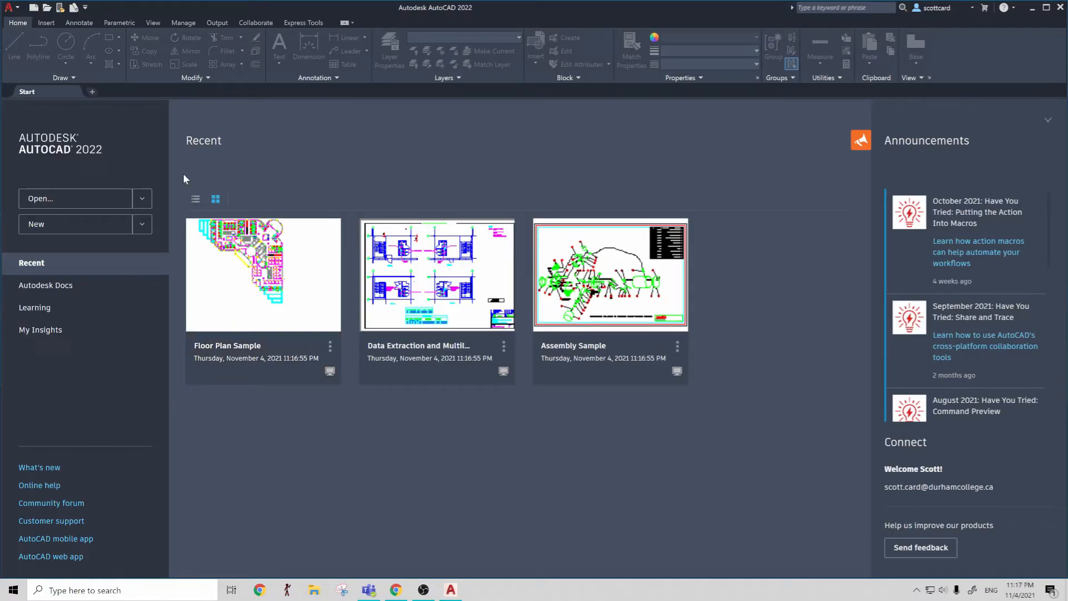
Start a new drawing from the AutoCAD start page to show the template list
left_click(6, 7)
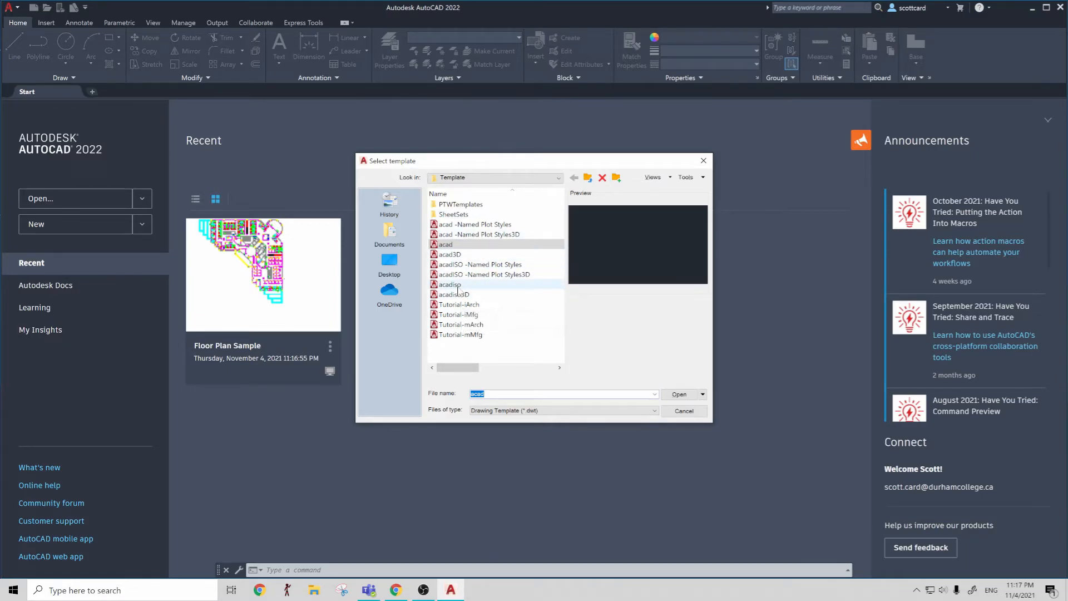
Create Drawing1 from the acad.dwt template
left_click(679, 393)
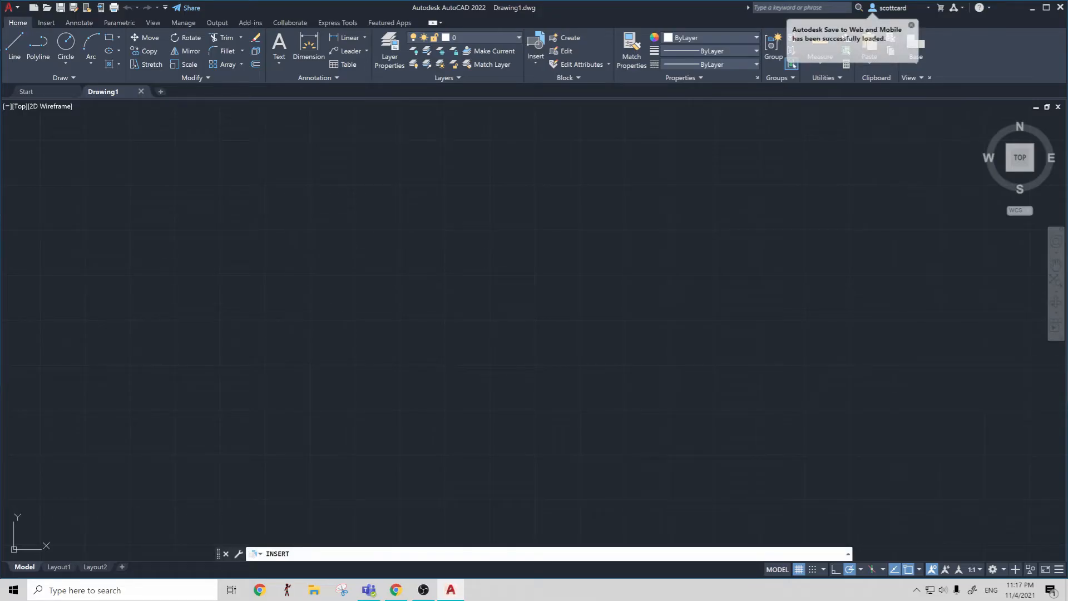
Run INSERT and confirm the Blocks palette opens beside Drawing1 with no recent blocks
left_click(535, 50)
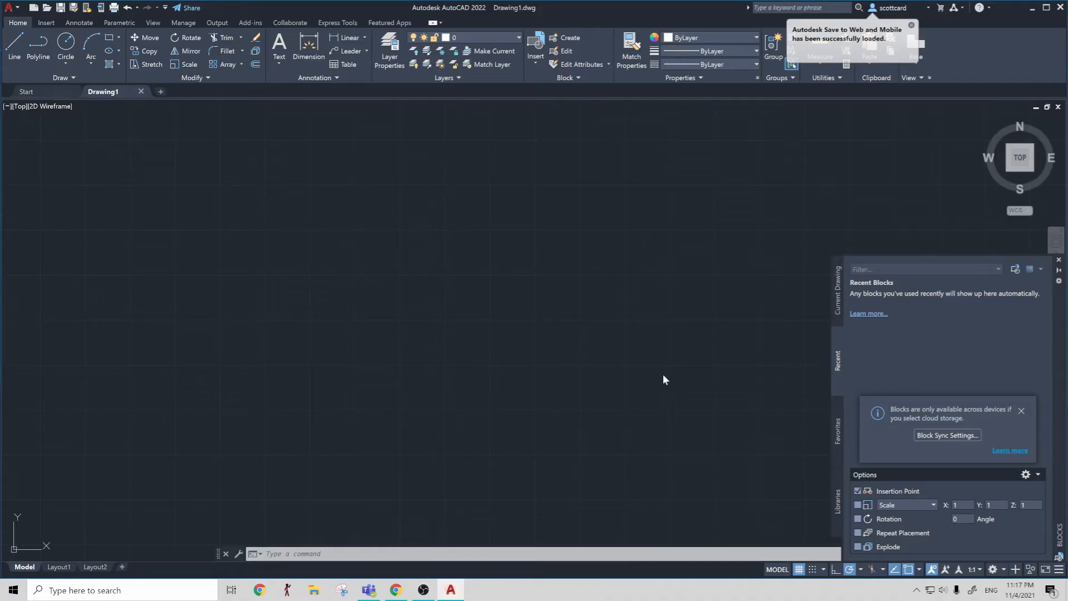
mouse_move(983, 434)
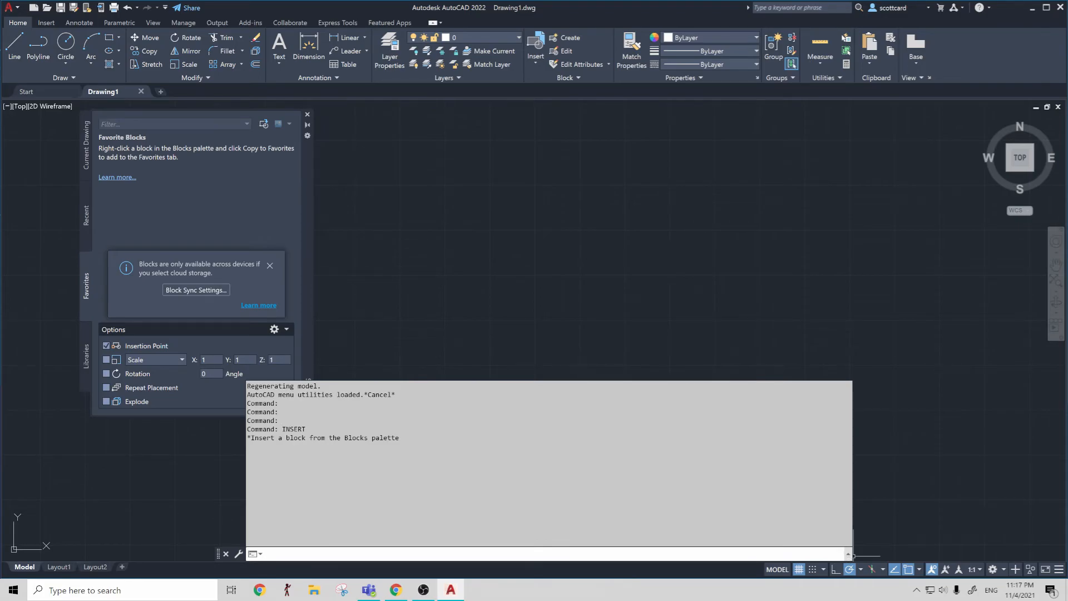
mouse_move(318, 276)
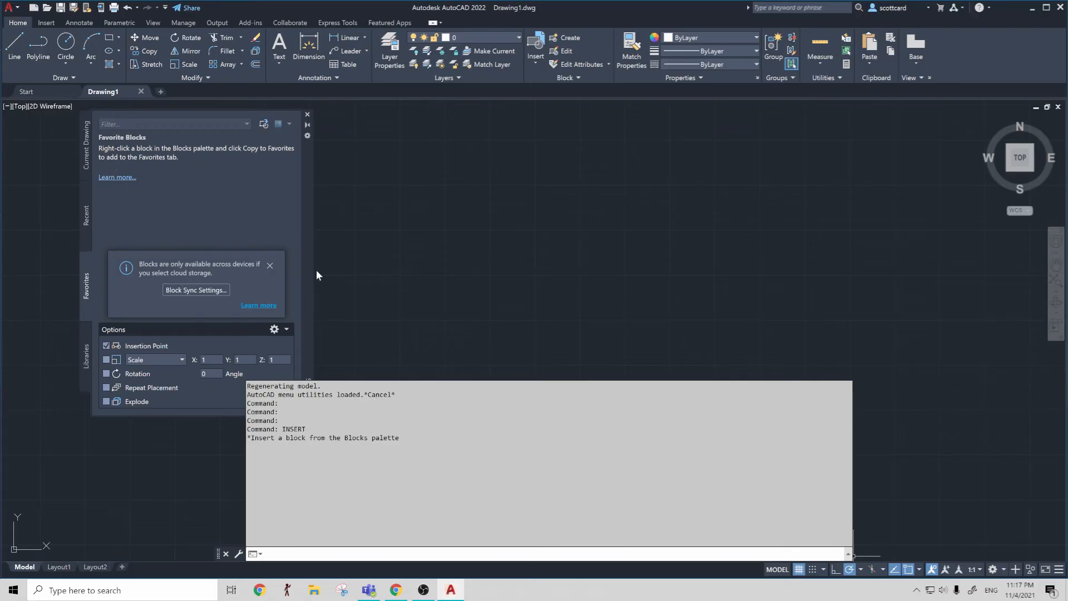
mouse_move(287, 300)
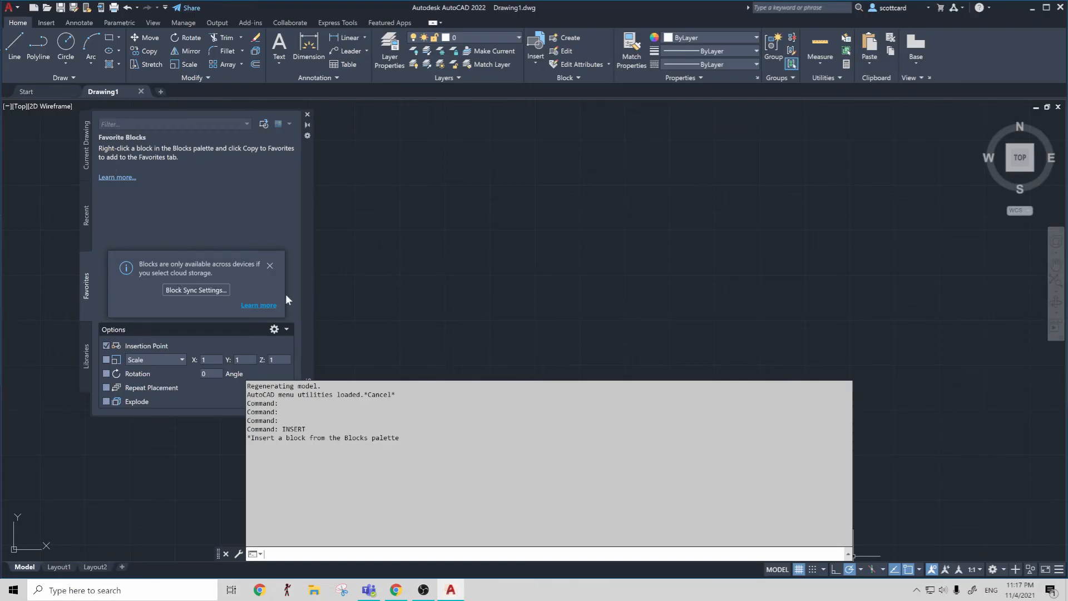